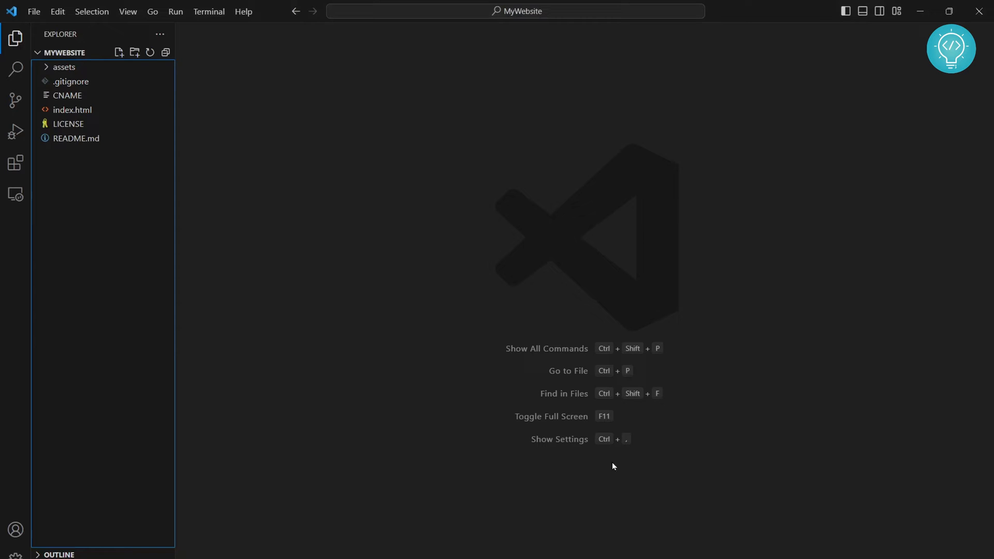
mouse_move(118, 230)
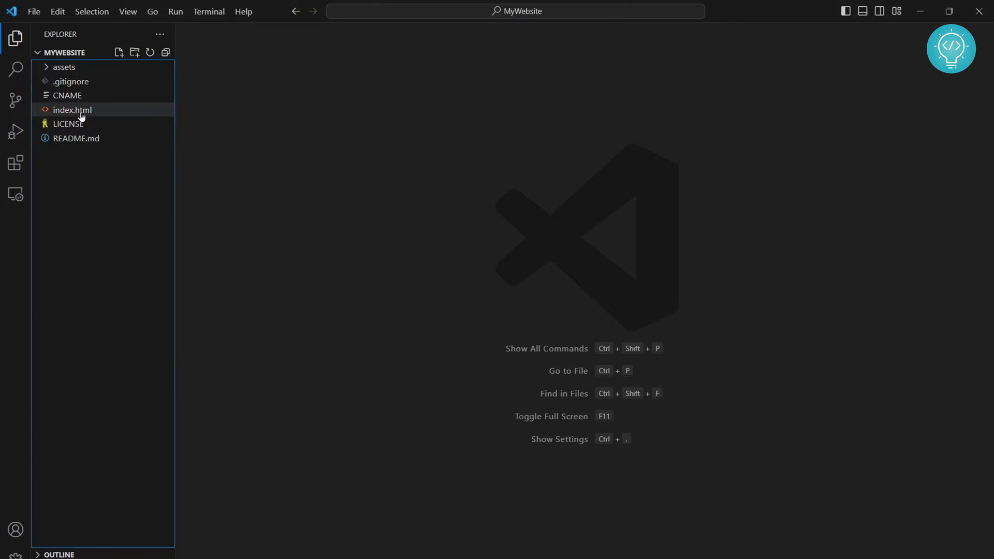
Show index.html in the editor and expand assets with its css and js subfolders.
click(73, 110)
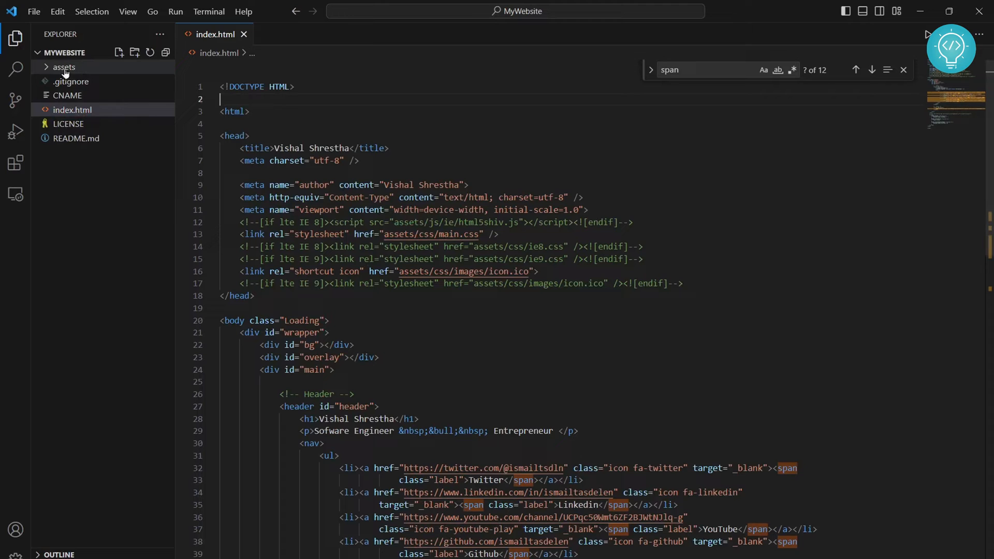
click(63, 66)
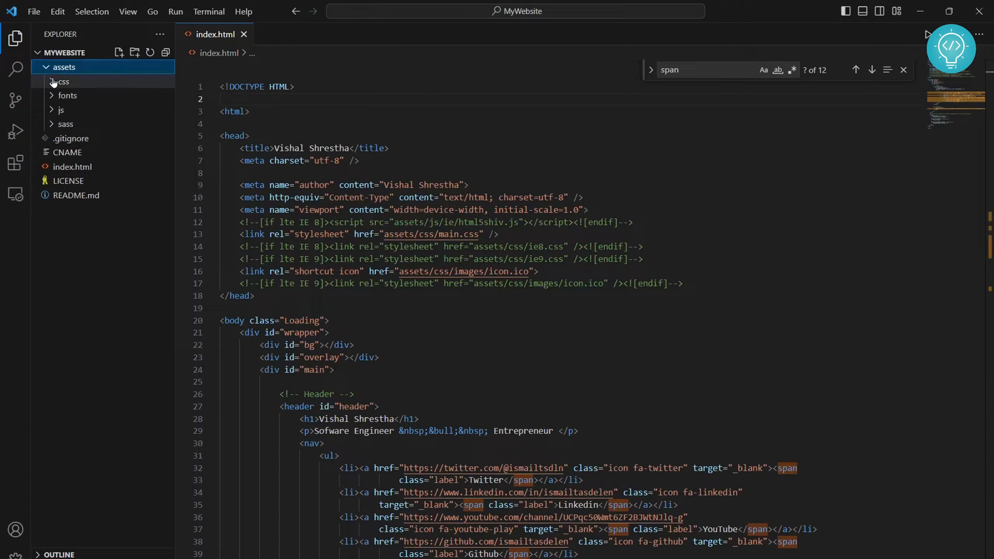
click(62, 81)
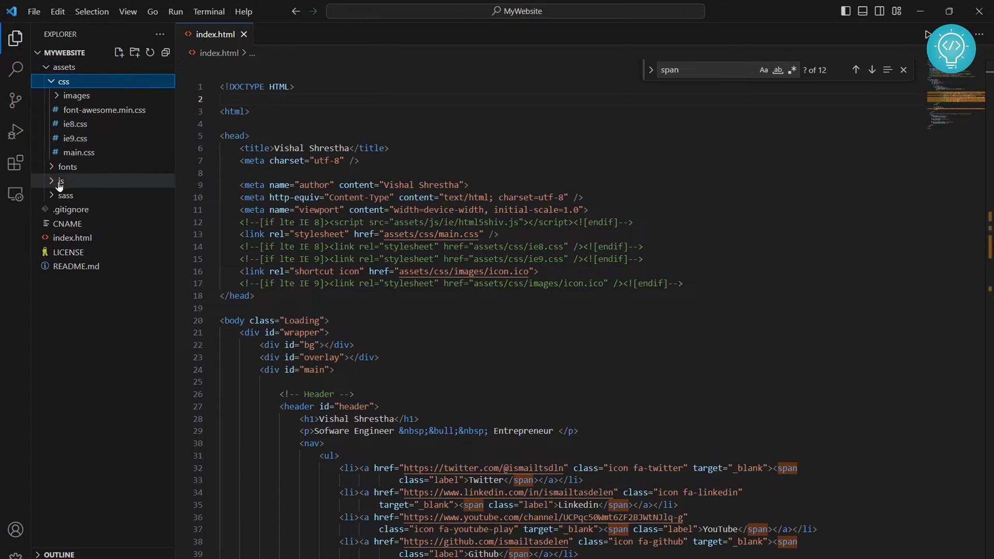
click(61, 180)
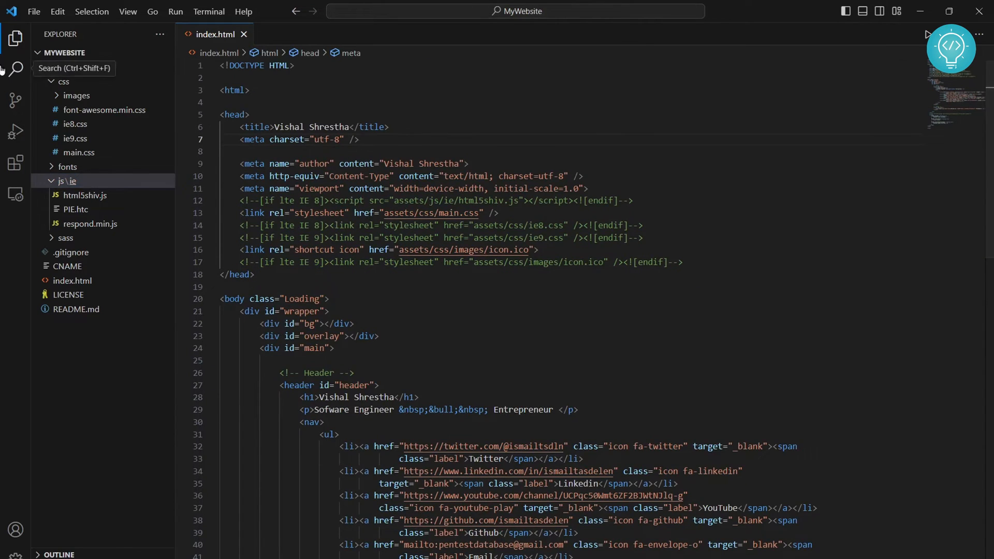
mouse_move(16, 164)
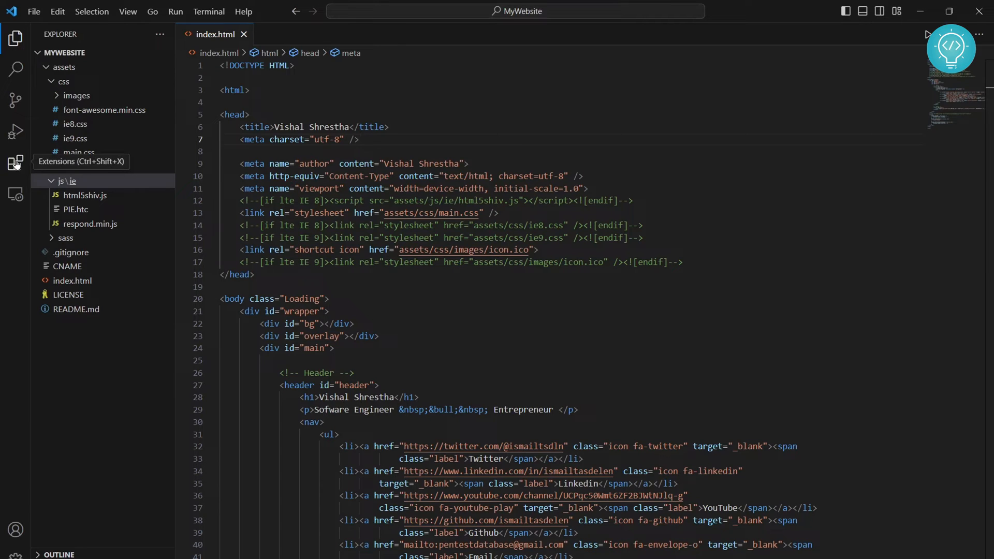
Search Extensions for 'open in' and view the 'open in browser' extension by TechER.
click(16, 161)
text(open in)
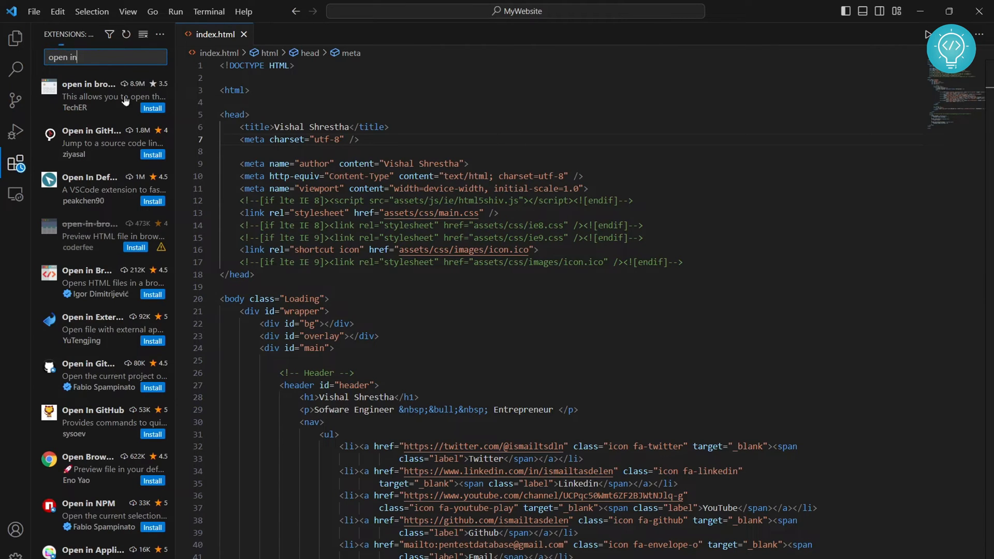
mouse_move(44, 36)
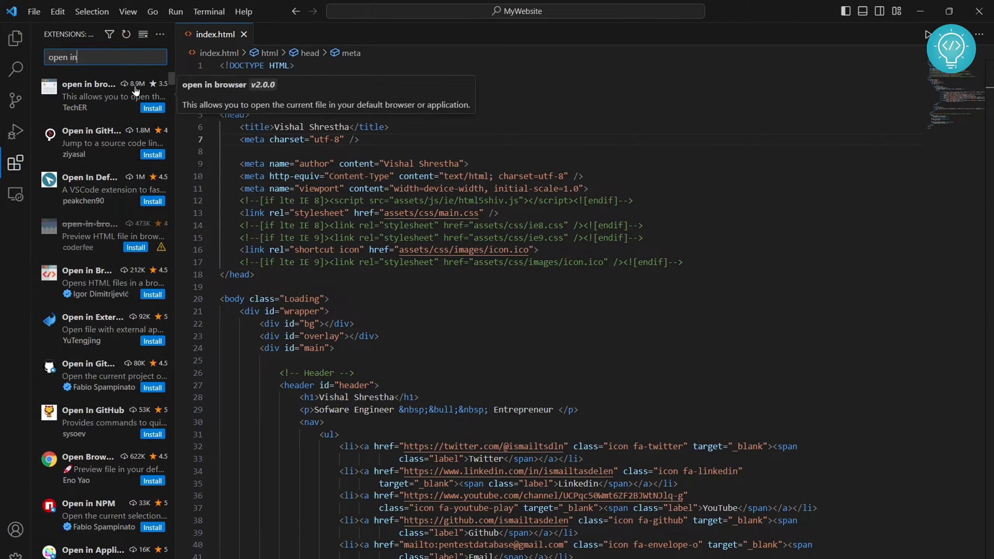
click(94, 96)
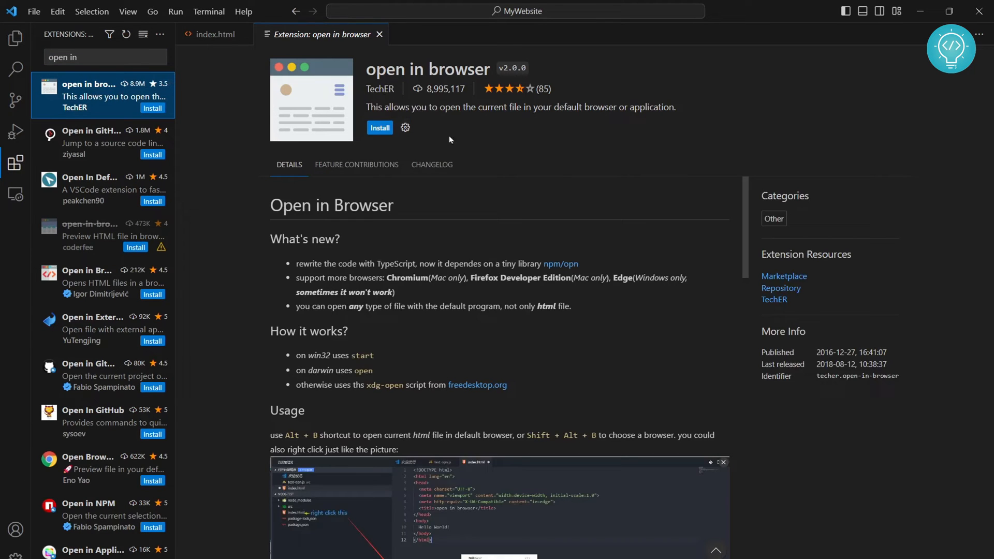
Install the 'open in browser' extension from its details page.
triple_click(519, 107)
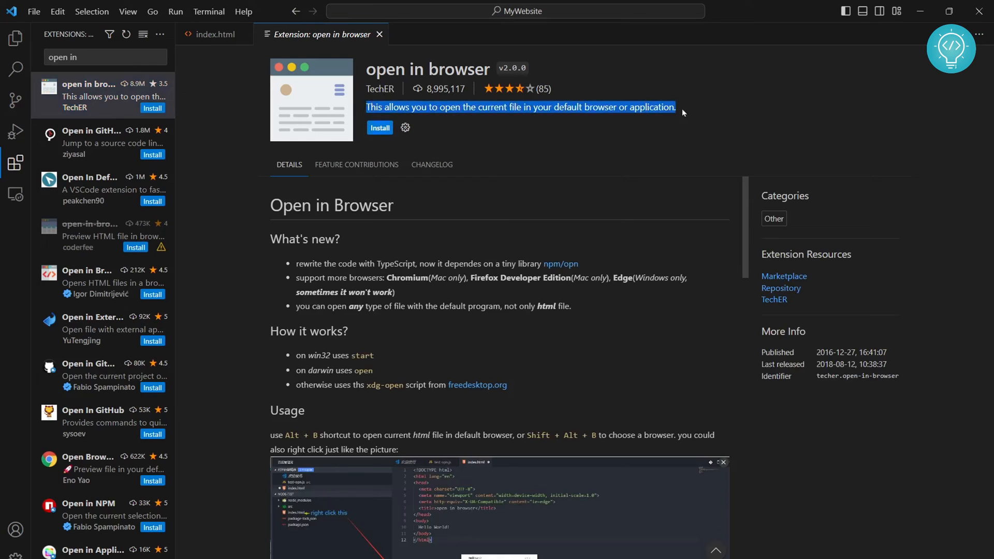
mouse_move(553, 110)
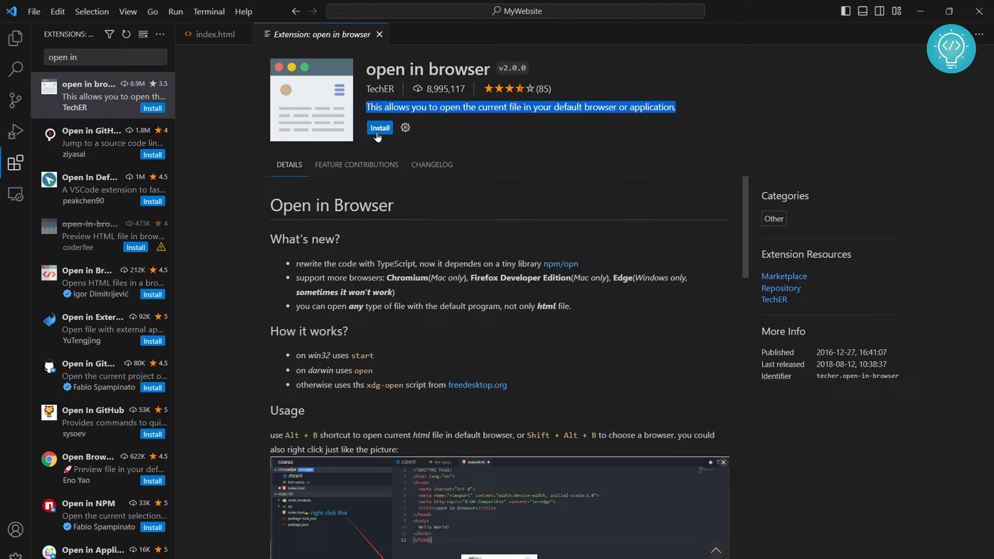
click(379, 127)
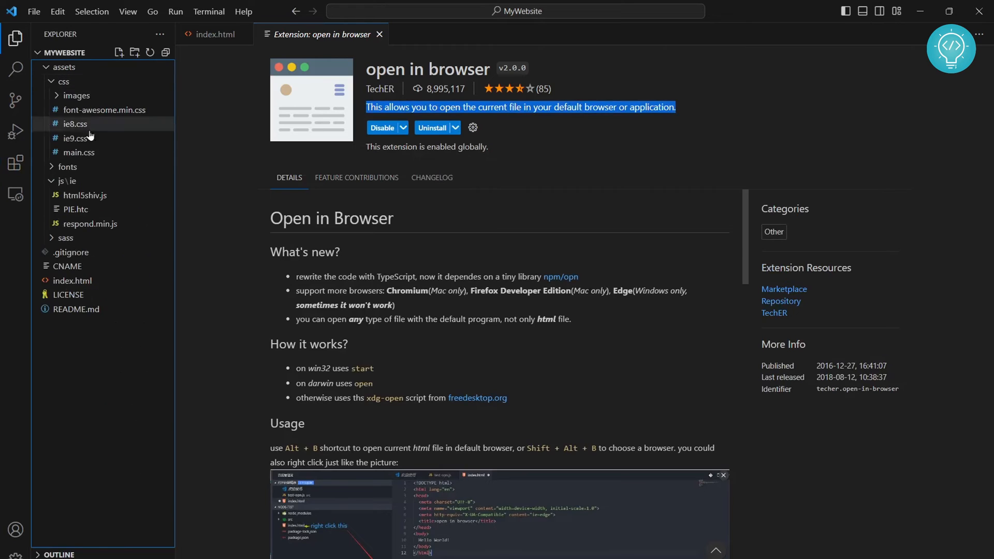
Collapse assets, return to index.html and close the extension details page.
click(63, 67)
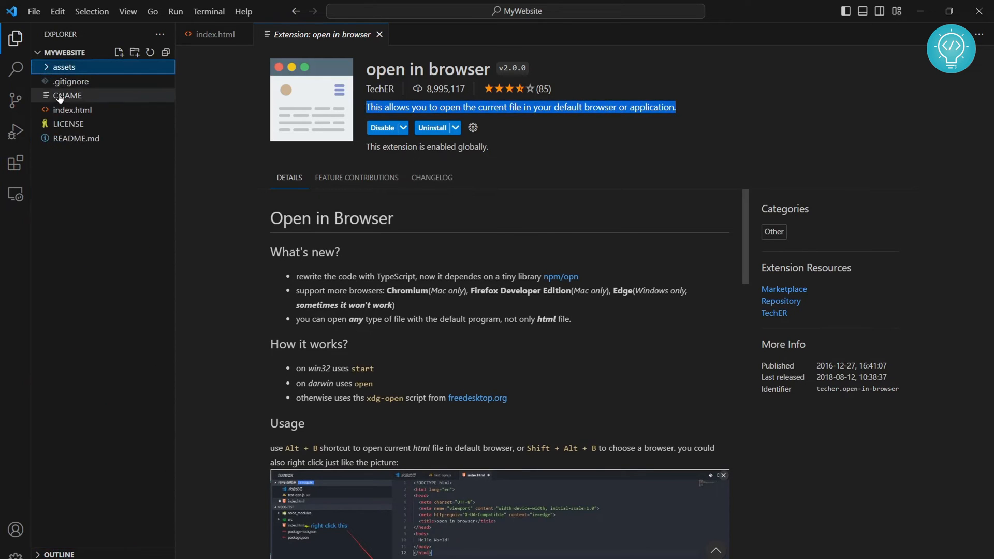
click(213, 34)
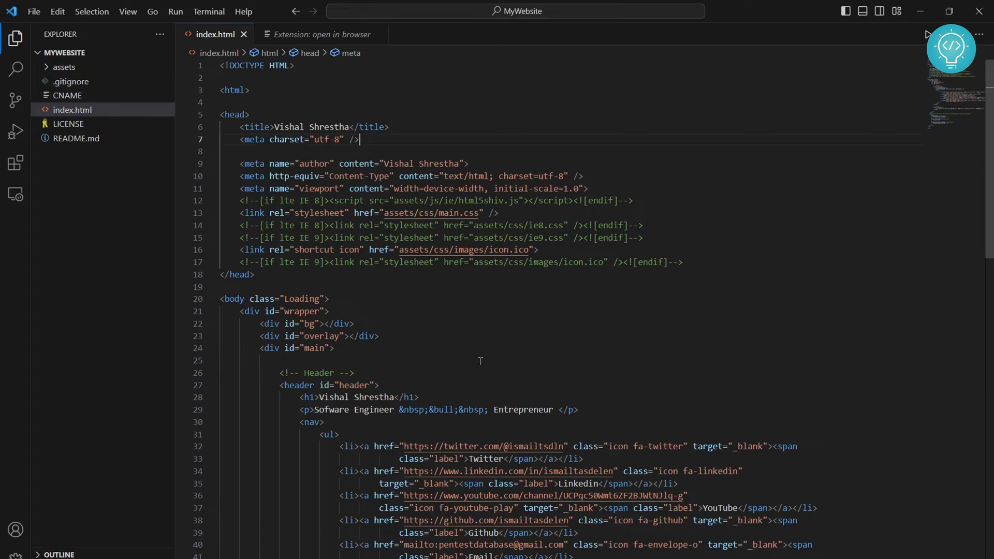
mouse_move(378, 35)
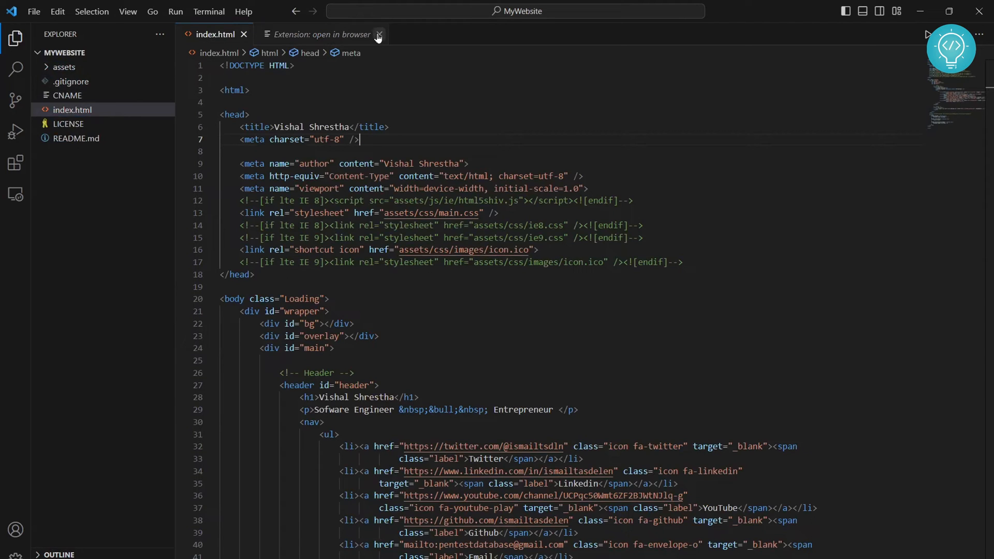
click(379, 35)
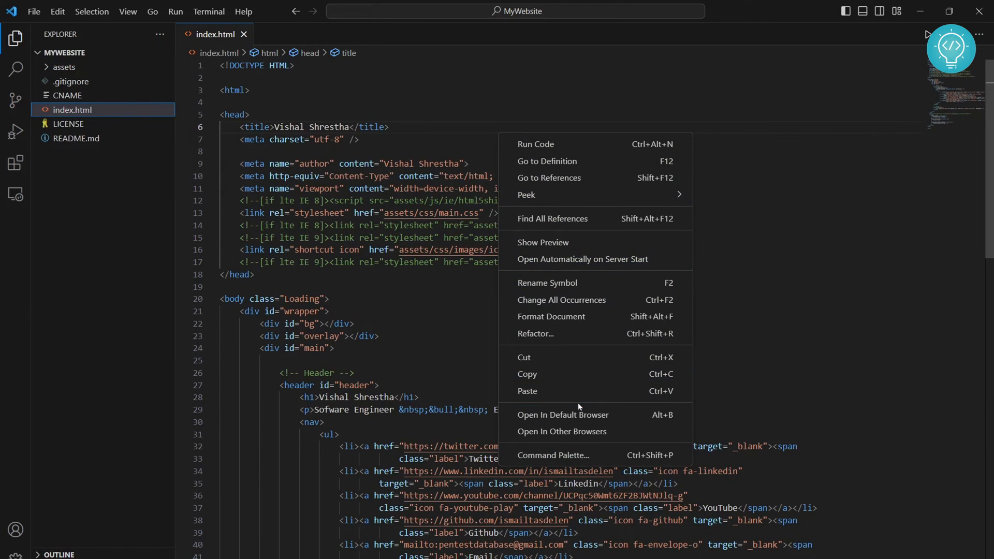
mouse_move(578, 417)
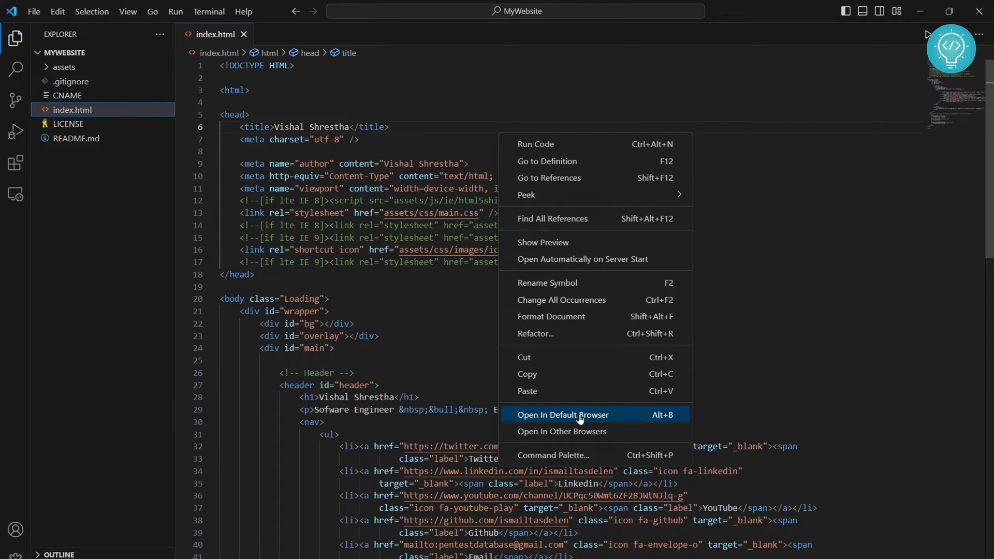
Launch index.html via 'Open In Default Browser' from the editor context menu.
click(563, 415)
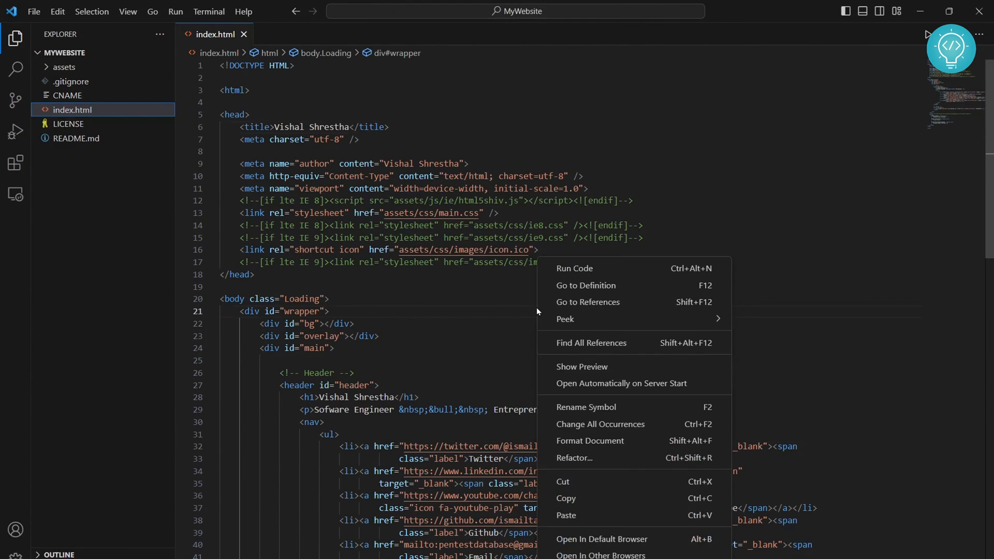
mouse_move(605, 554)
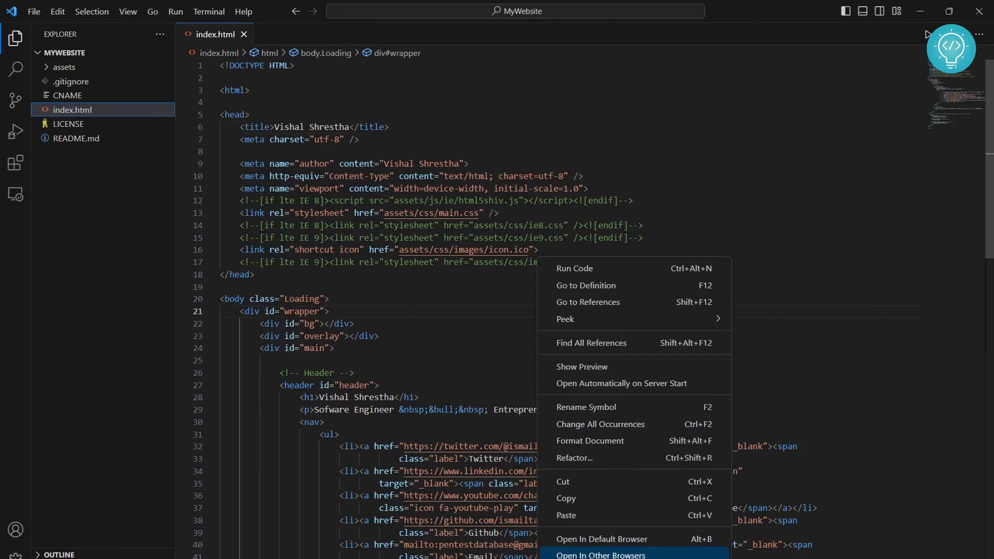
Launch index.html via 'Open In Other Browsers', picking one of the listed browsers.
click(605, 555)
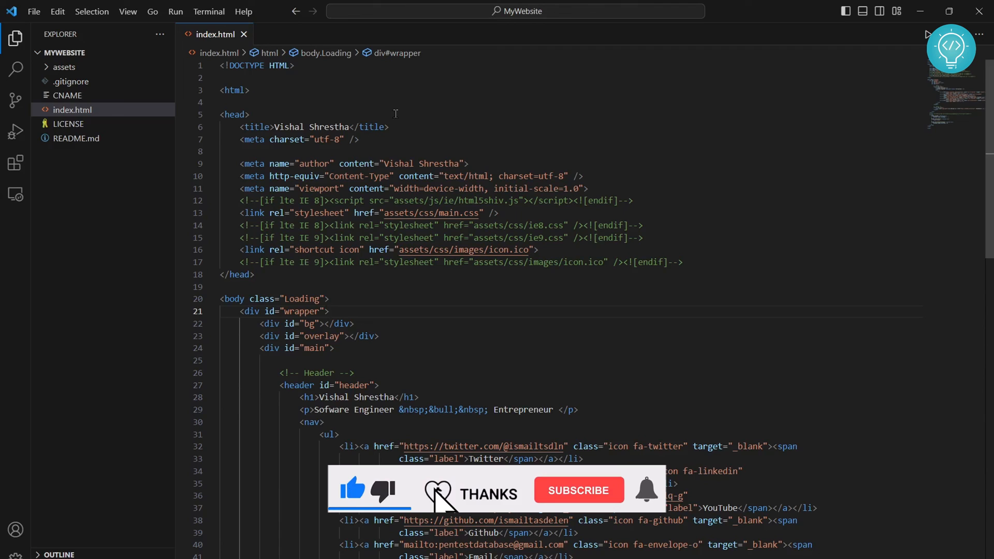
click(579, 491)
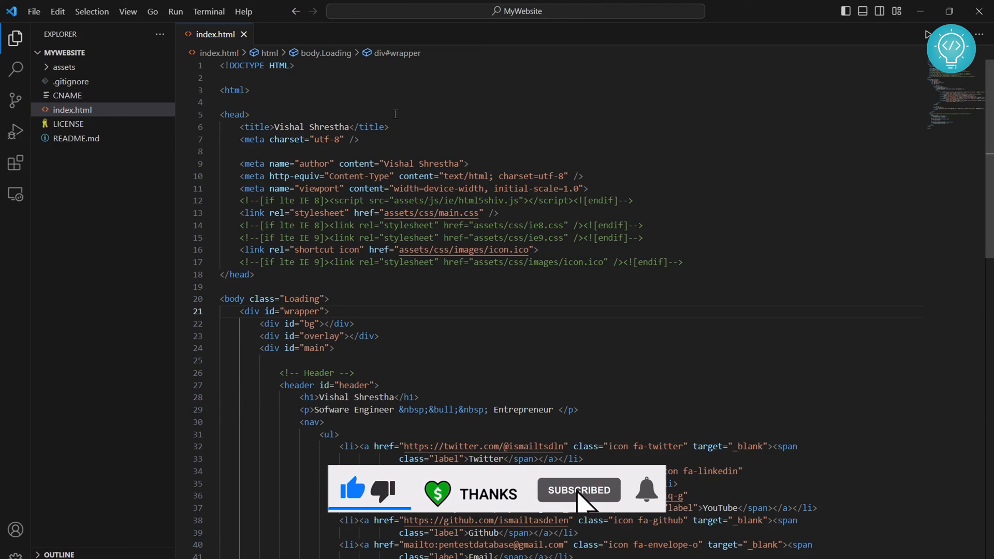